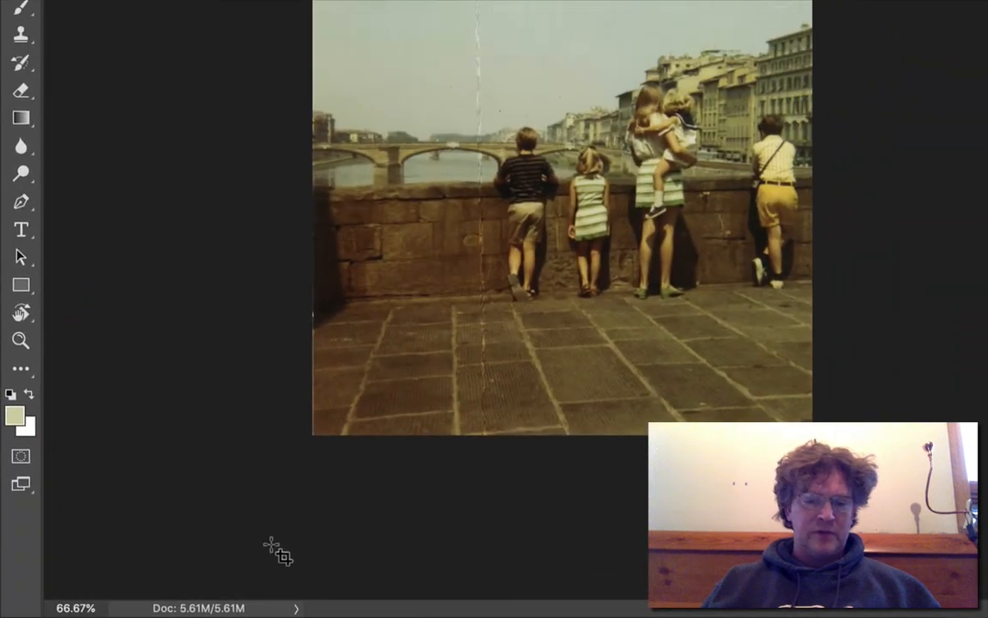
Reveal the status bar's document information choices via the Doc size arrow.
left_click(295, 607)
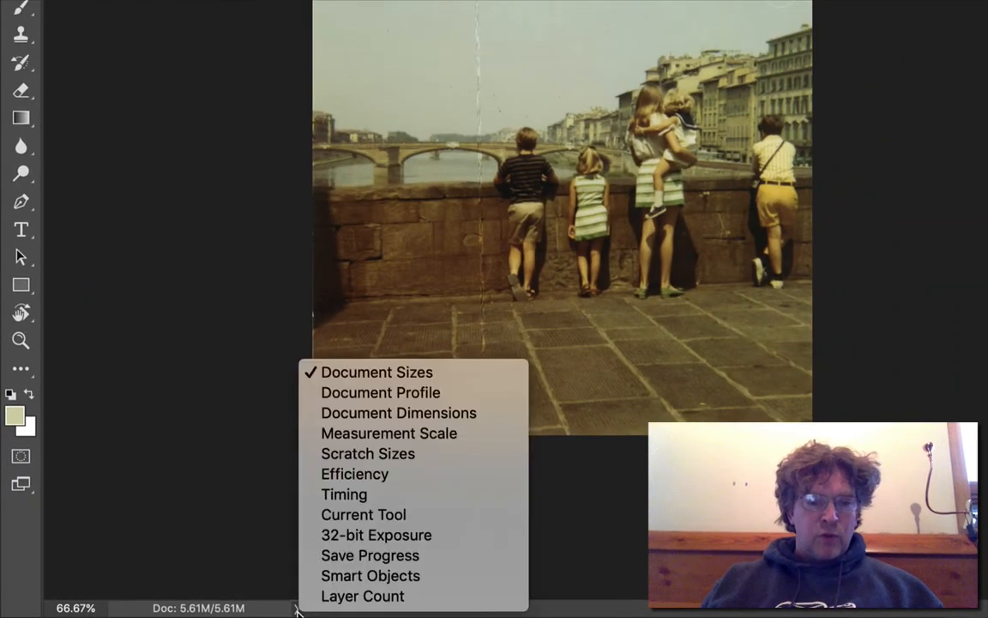
mouse_move(381, 391)
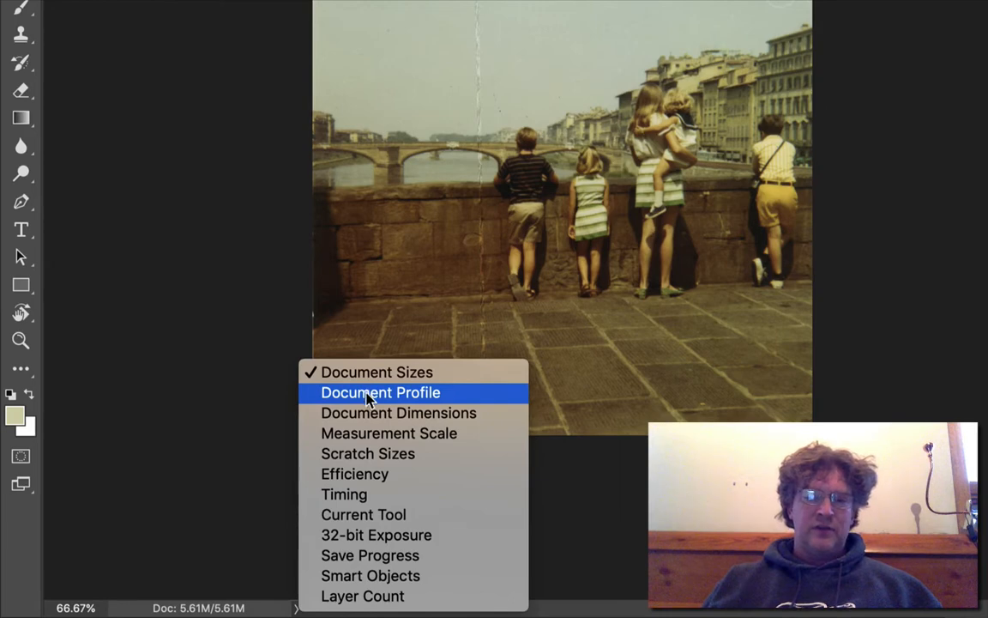
mouse_move(367, 453)
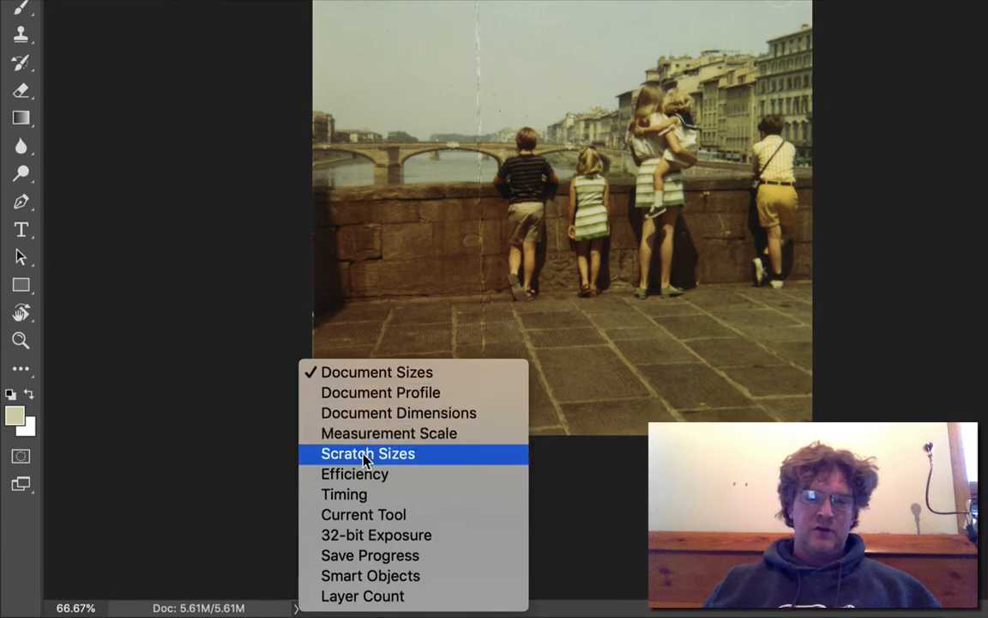
mouse_move(364, 514)
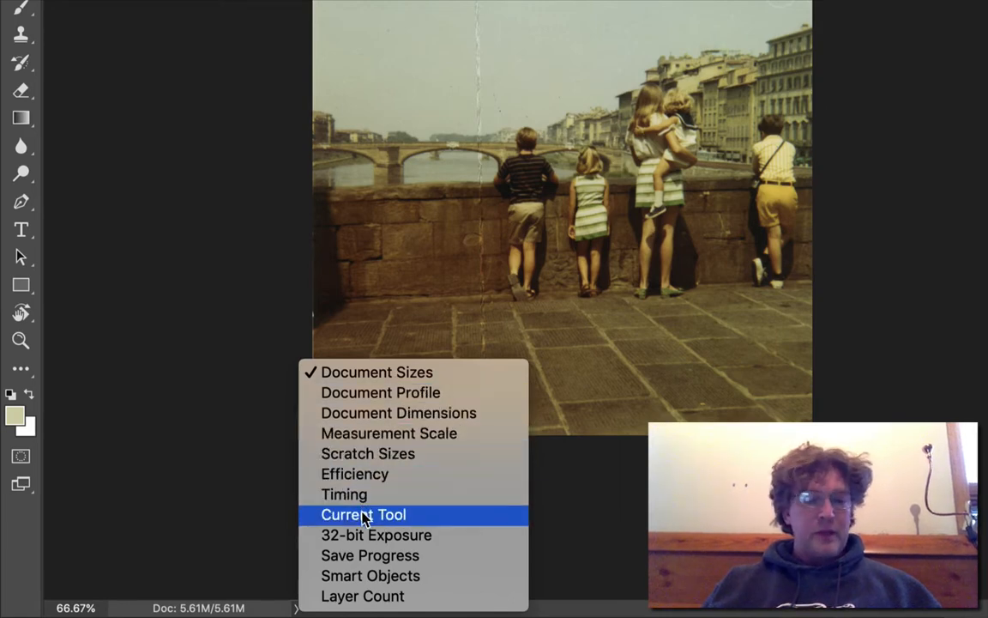
mouse_move(388, 432)
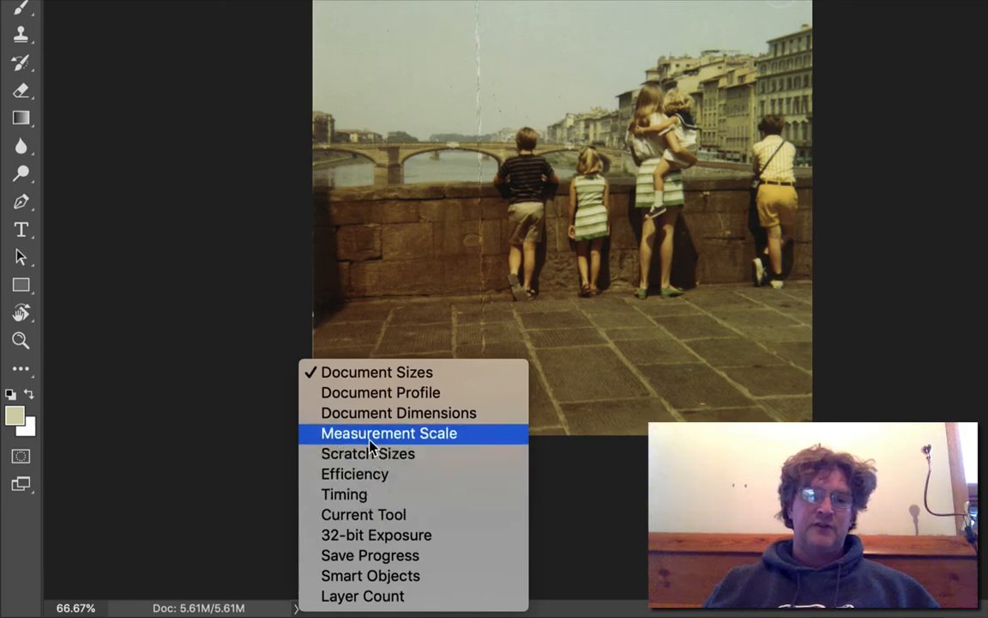
mouse_move(398, 412)
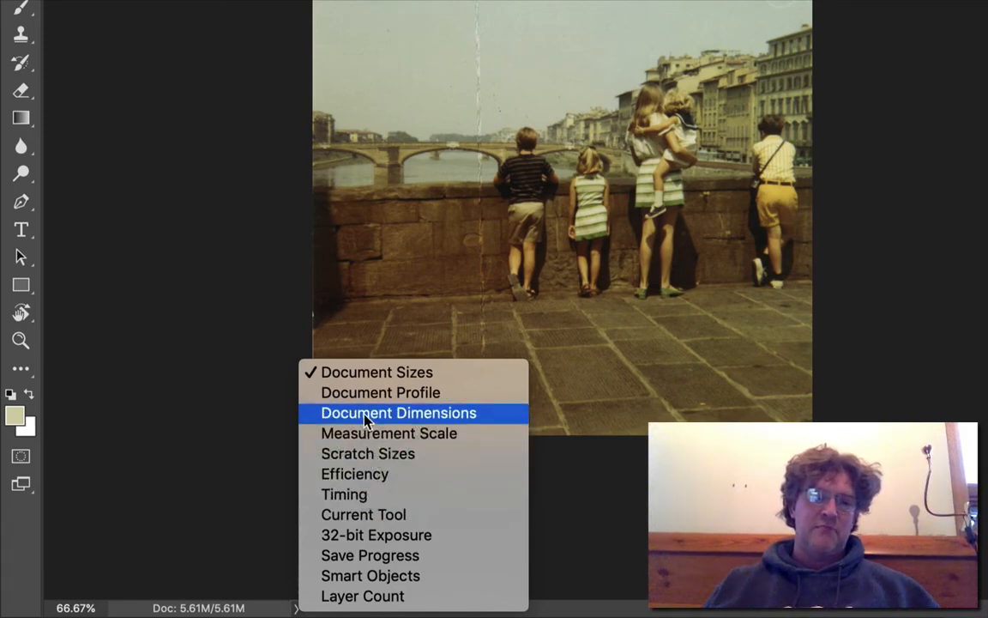
mouse_move(369, 494)
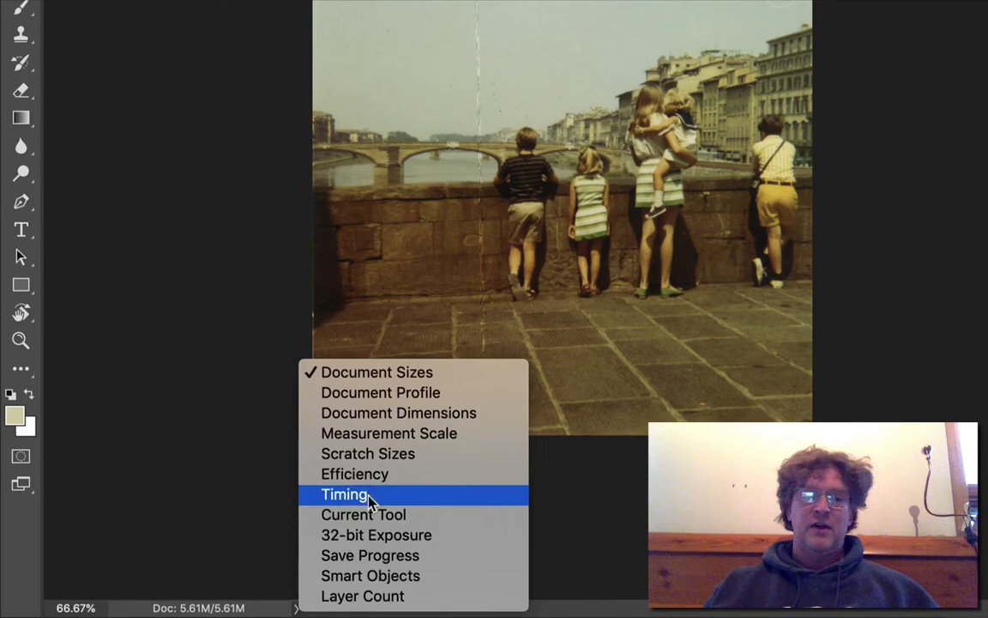
mouse_move(380, 391)
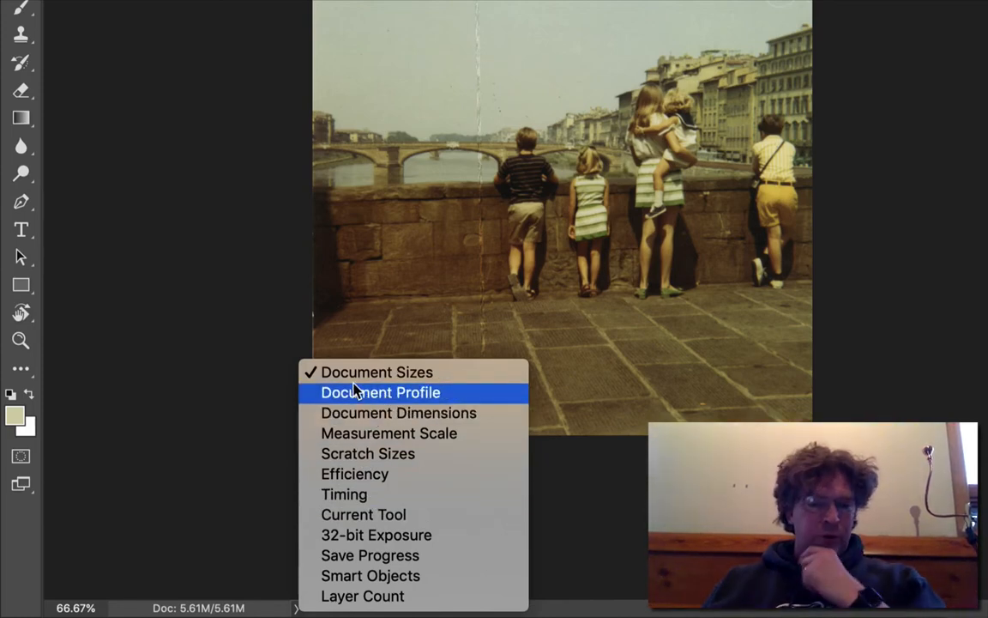
Leave full screen and show the Adjustments panel beside the Florence photo.
left_click(381, 391)
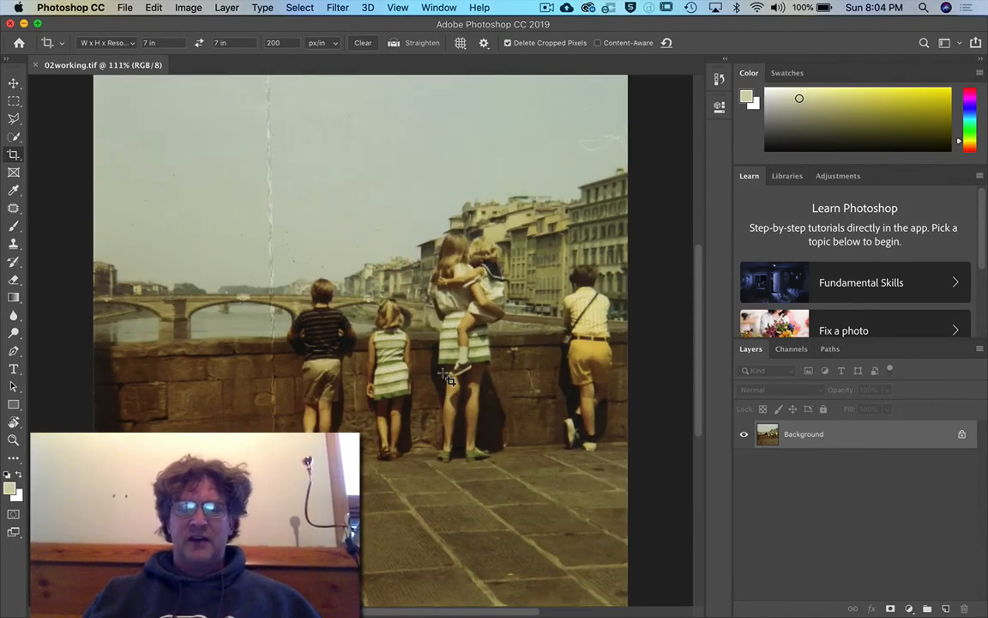
mouse_move(643, 353)
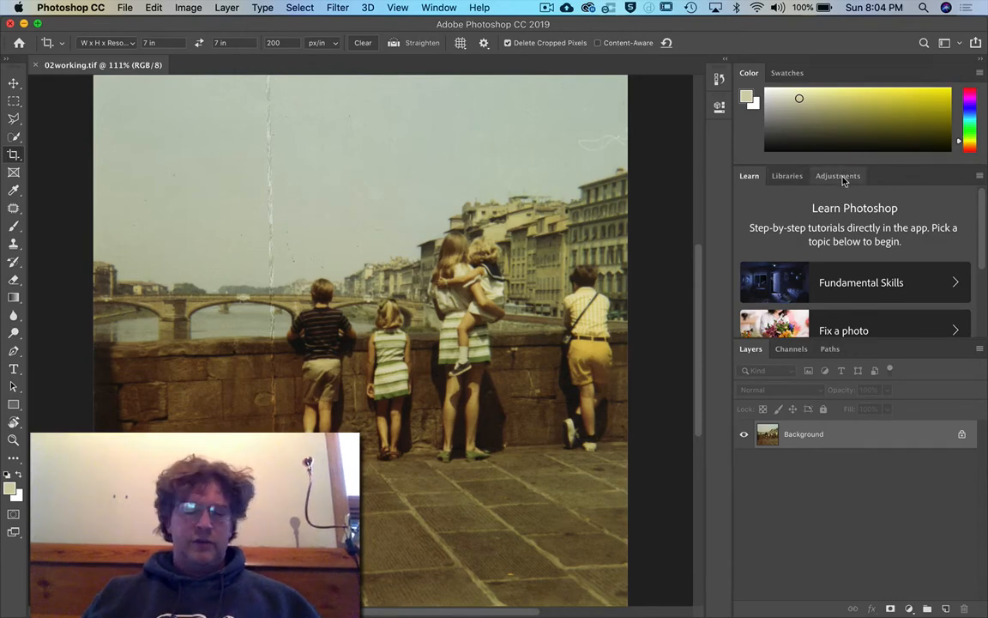
left_click(980, 175)
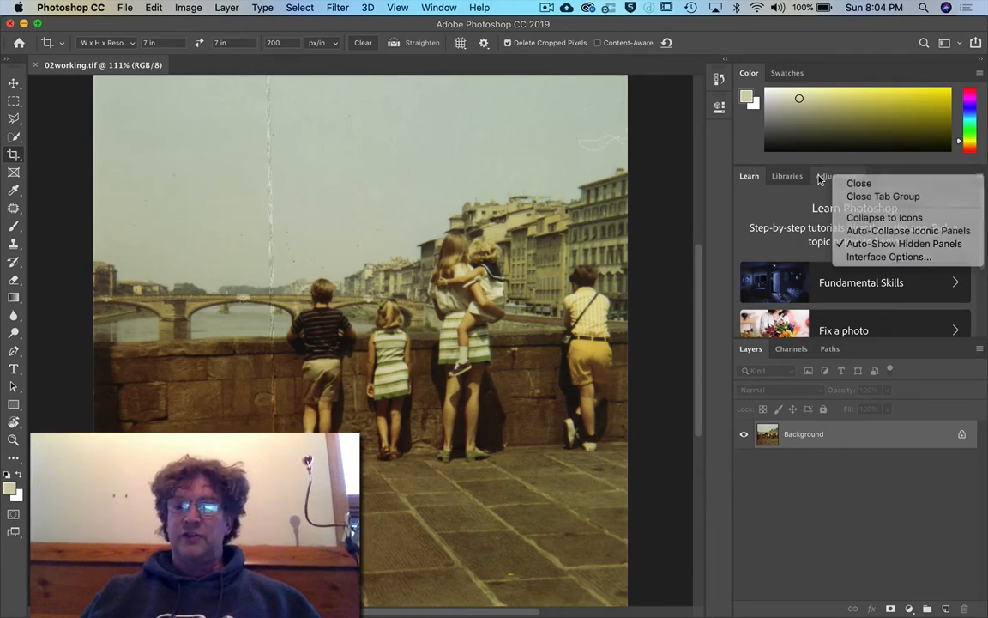
left_click(837, 175)
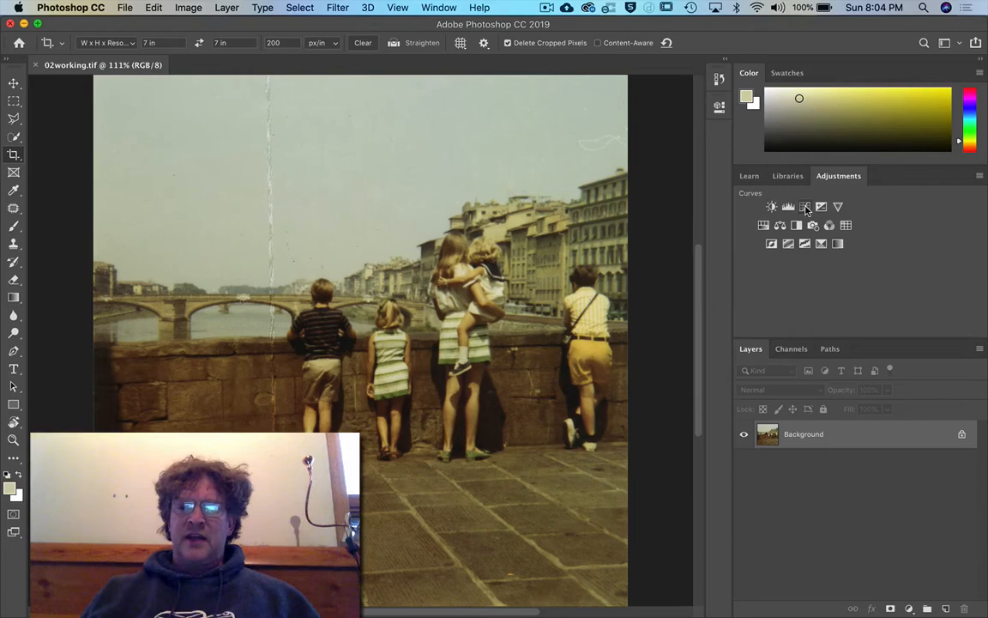
mouse_move(805, 205)
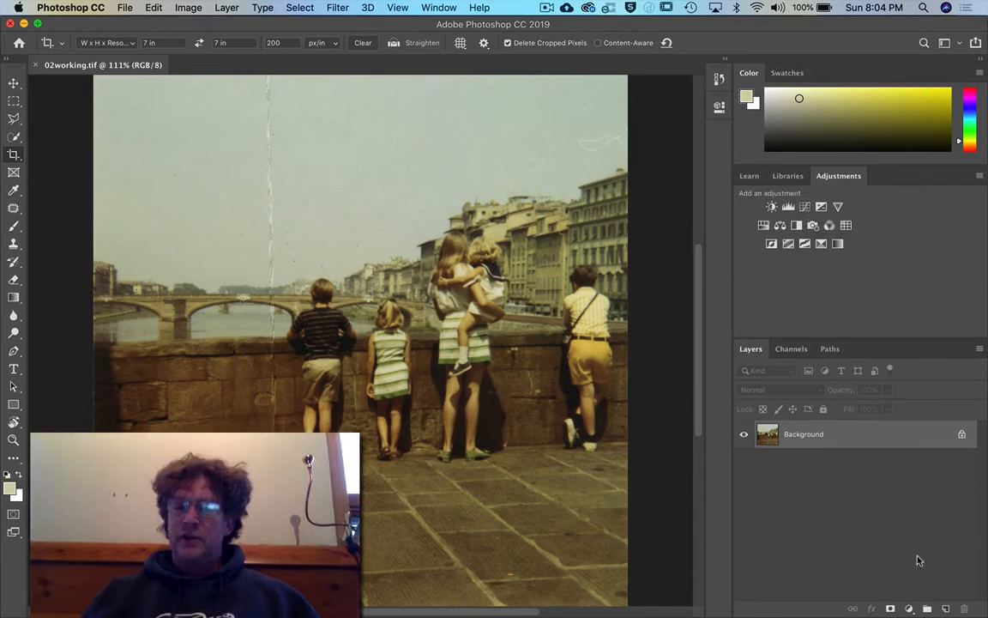
Add a Curves adjustment layer above the Background photo from the Layers panel.
left_click(911, 608)
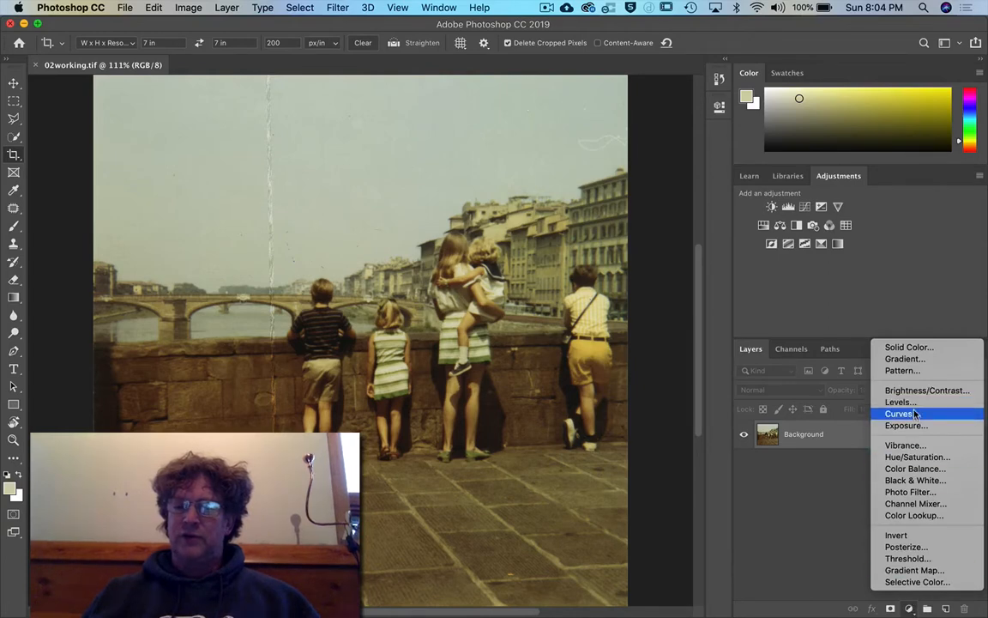
left_click(899, 414)
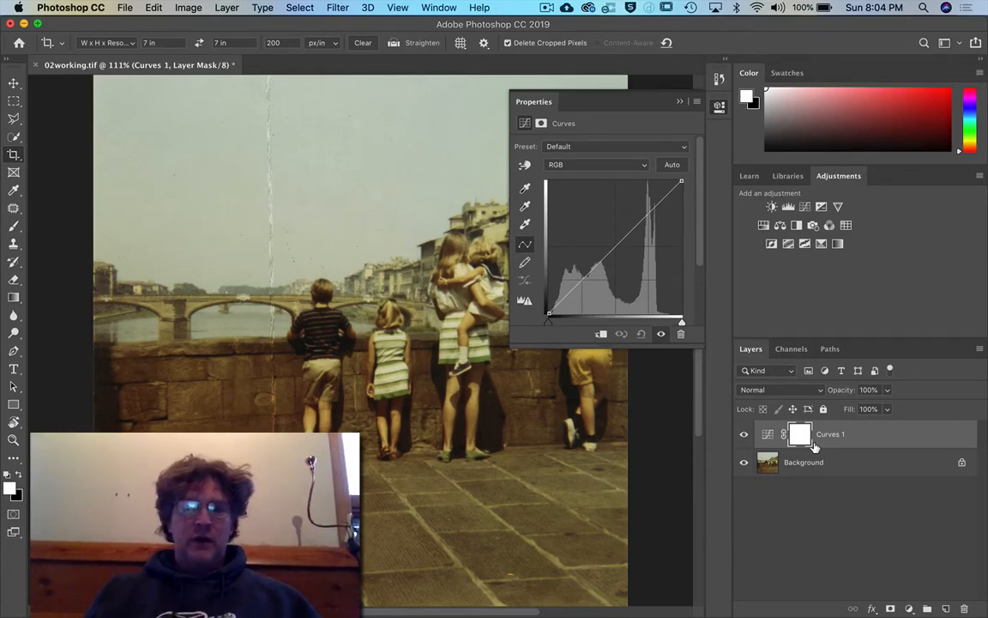
mouse_move(529, 264)
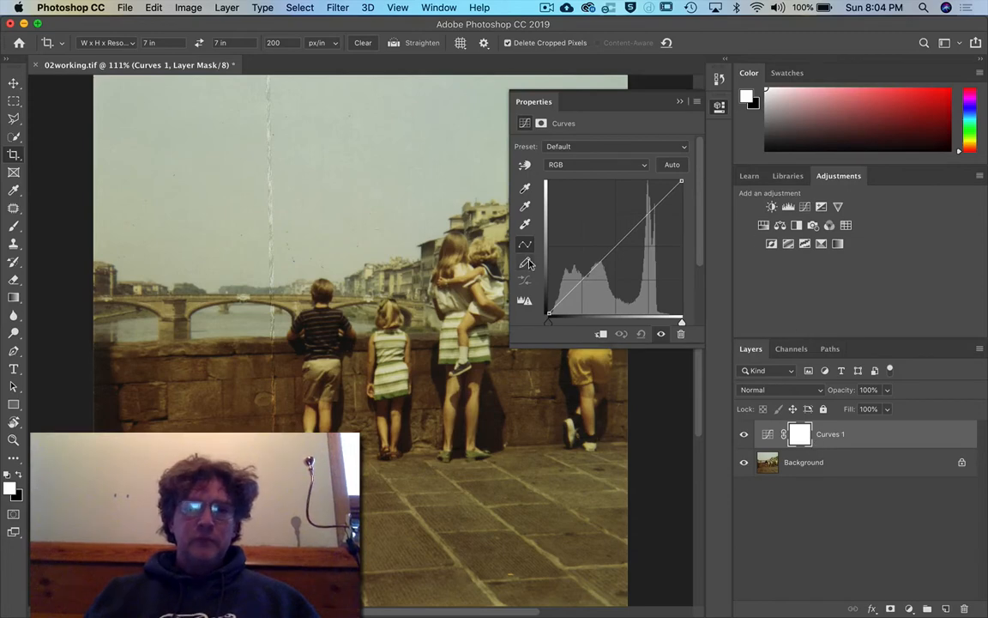
mouse_move(525, 224)
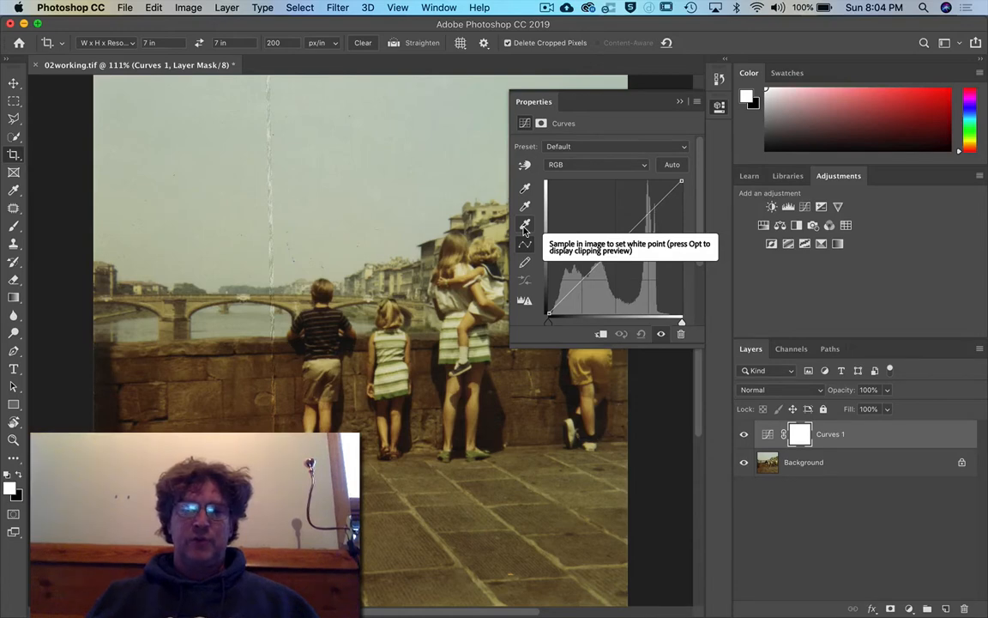
Sample a white point from the photo with the Curves white eyedropper.
left_click(525, 225)
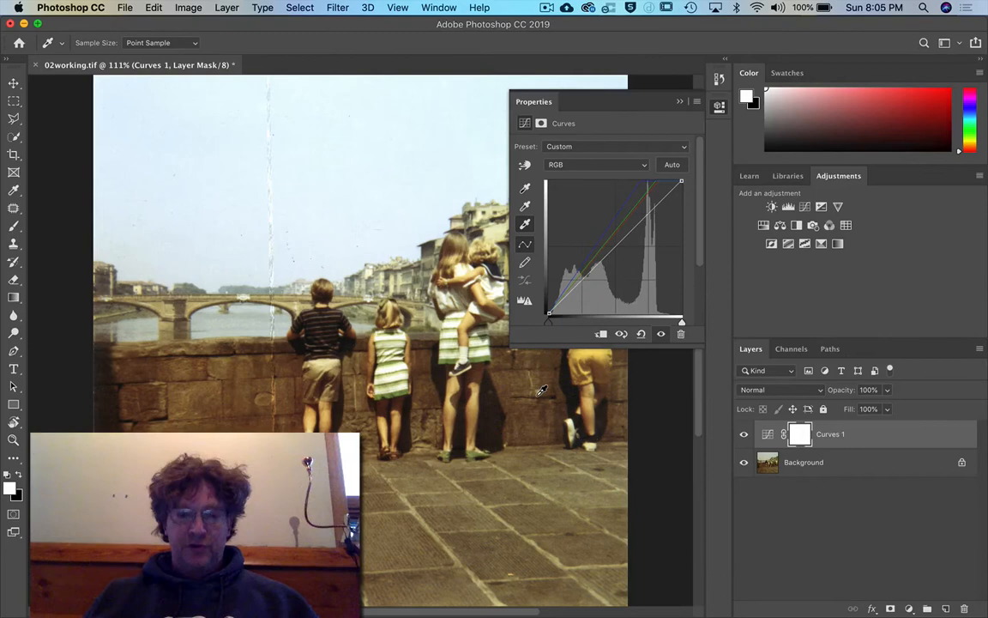
mouse_move(511, 237)
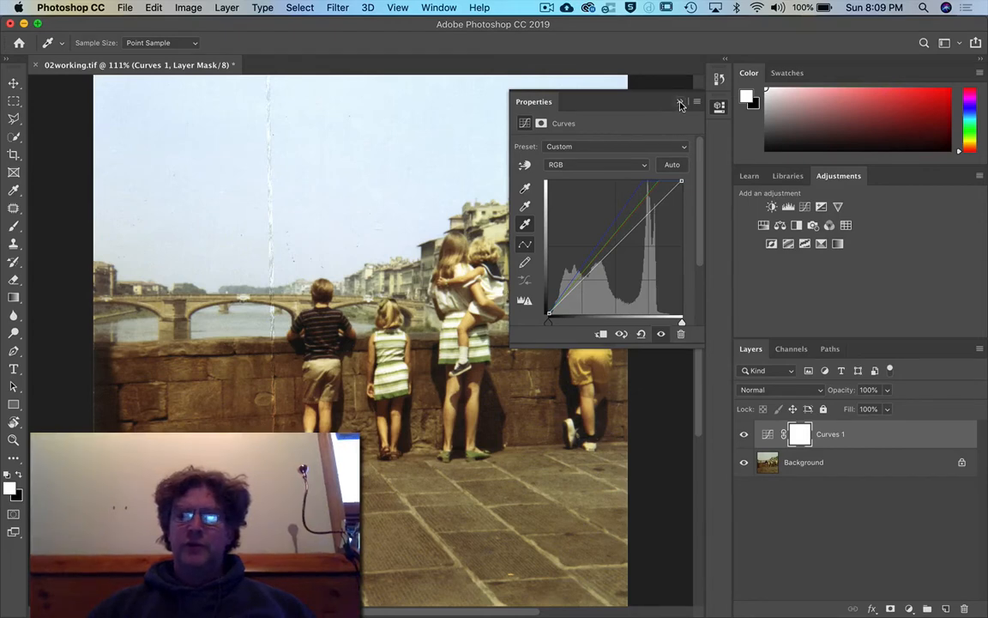
Set Levels to black point 14 and midtones 0.90, then dismiss its Properties.
left_click(680, 103)
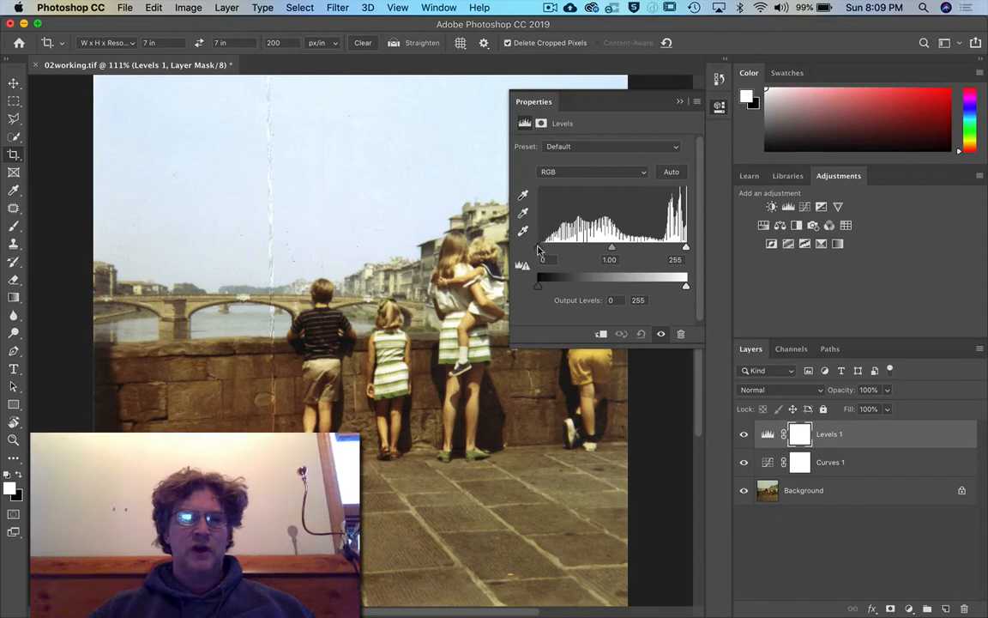
mouse_move(564, 249)
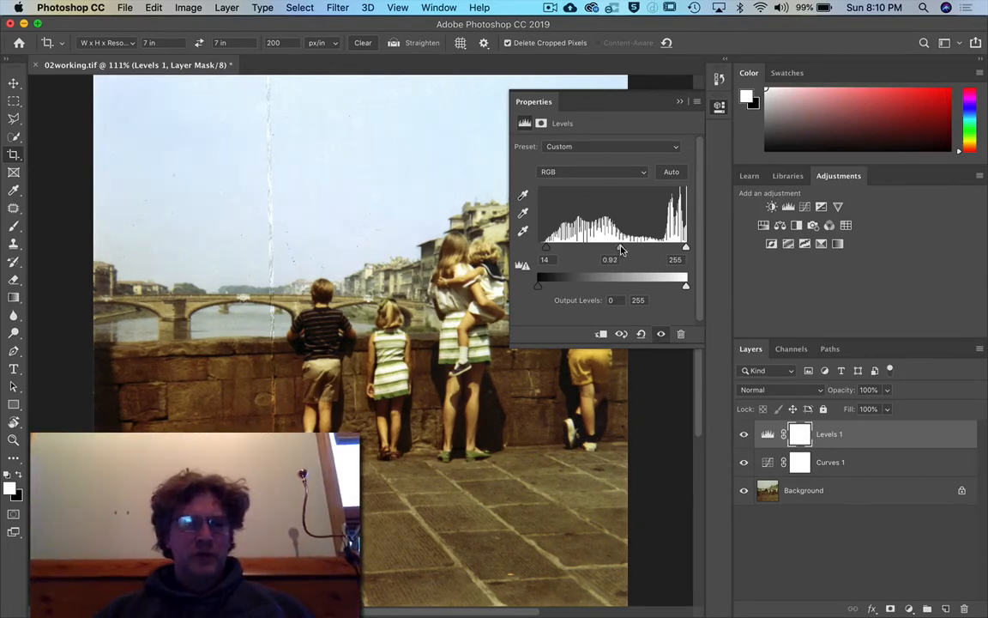
left_click_drag(626, 249, 621, 248)
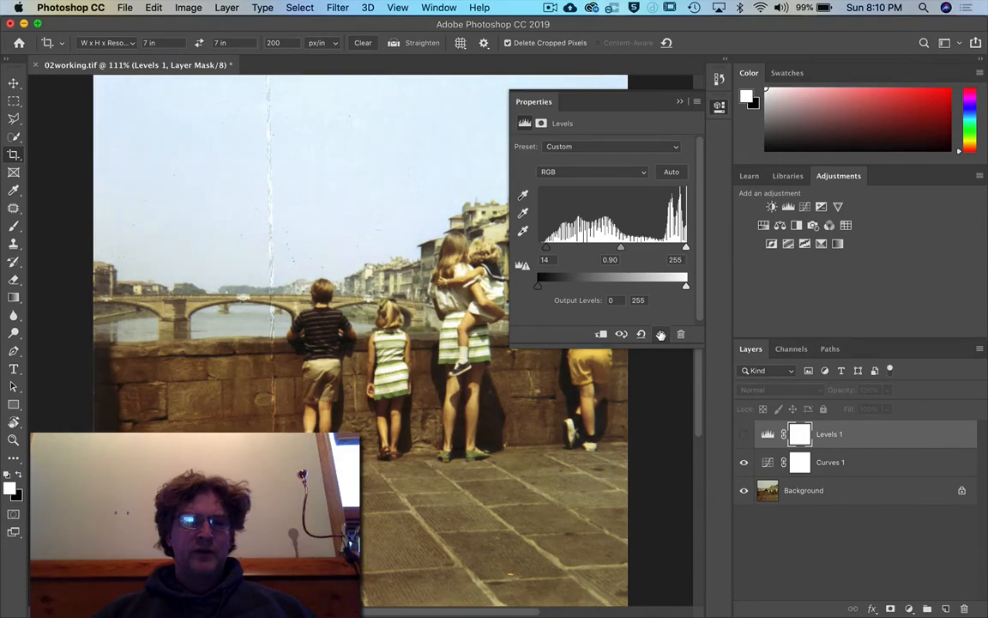
left_click(679, 101)
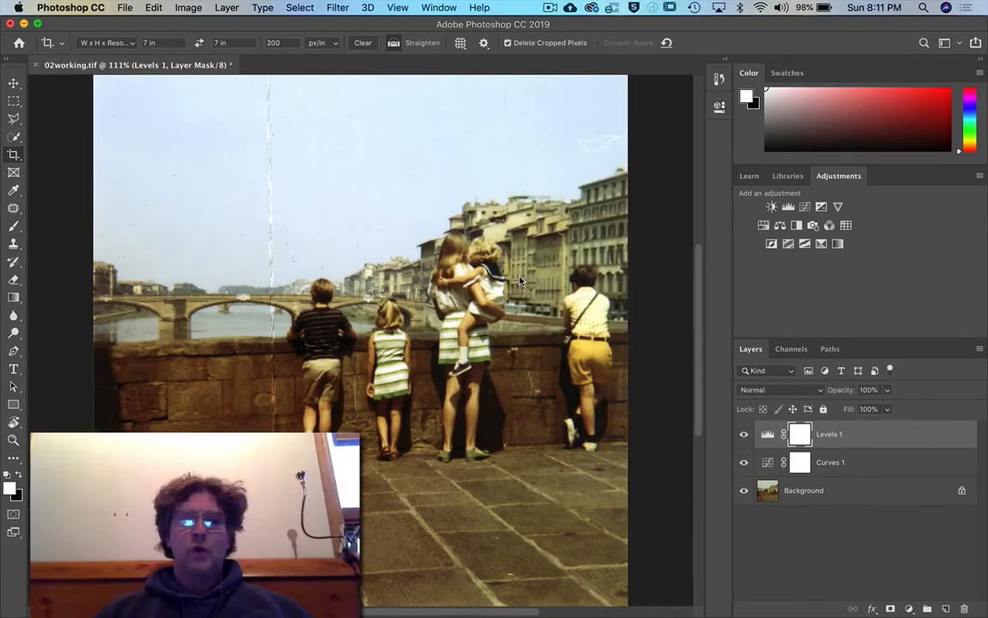
mouse_move(511, 358)
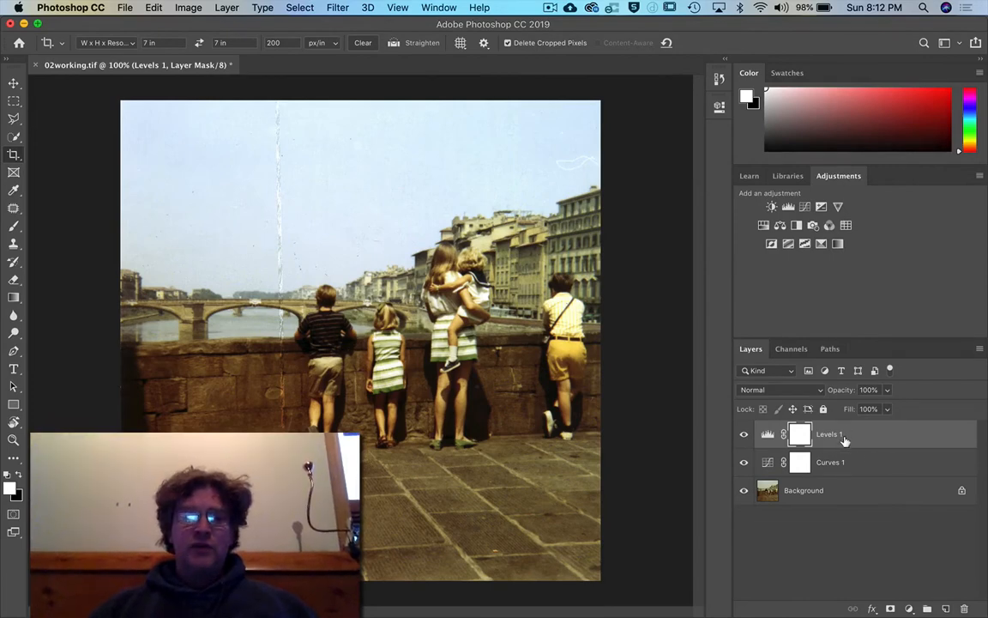
mouse_move(830, 432)
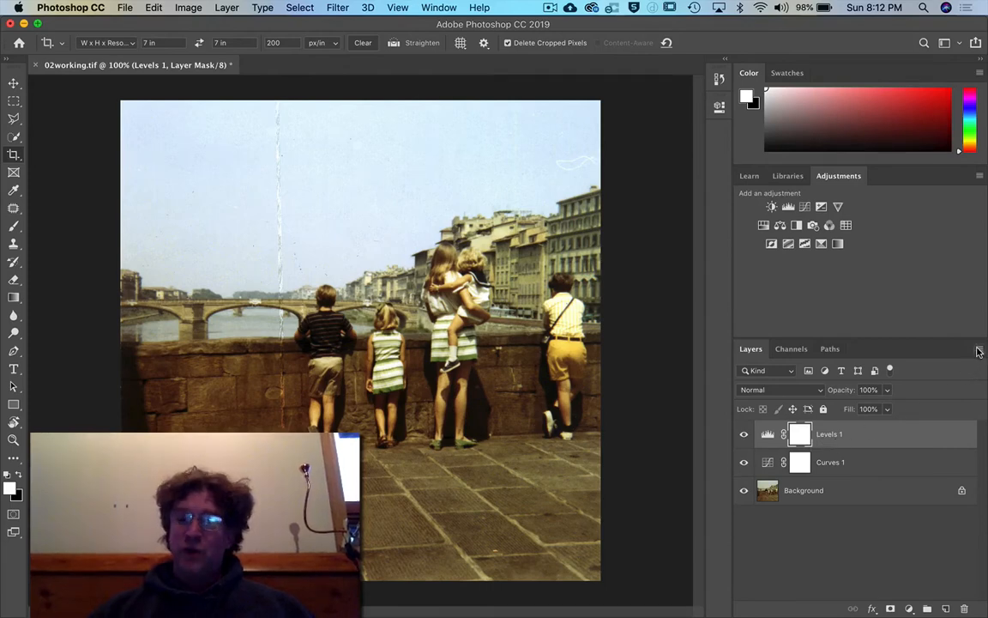
left_click(979, 348)
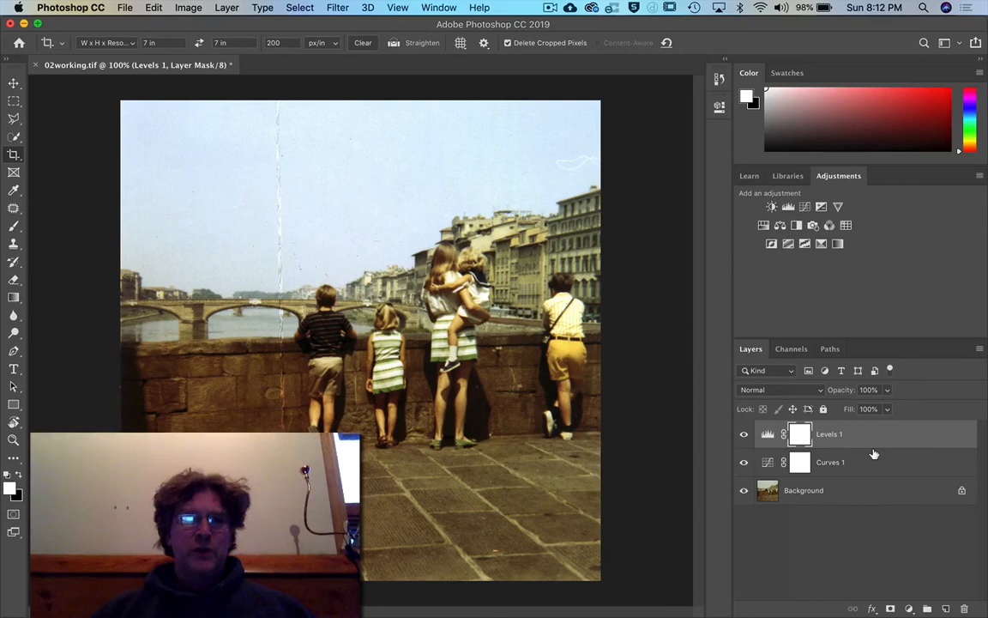
mouse_move(873, 453)
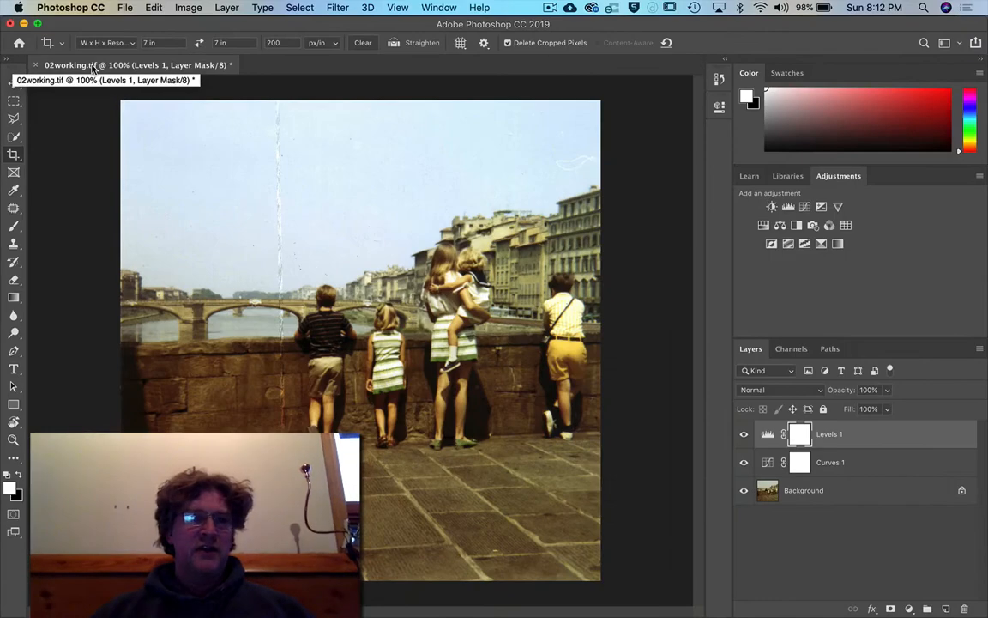
Save the layered TIFF, accepting the larger-file-size warning for keeping layers.
left_click(125, 7)
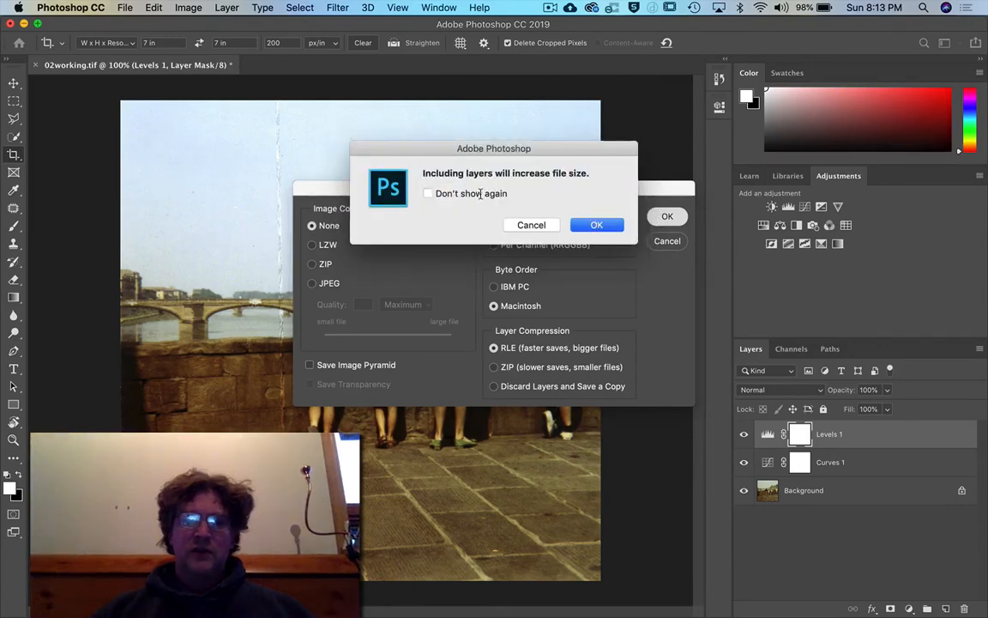
left_click(597, 224)
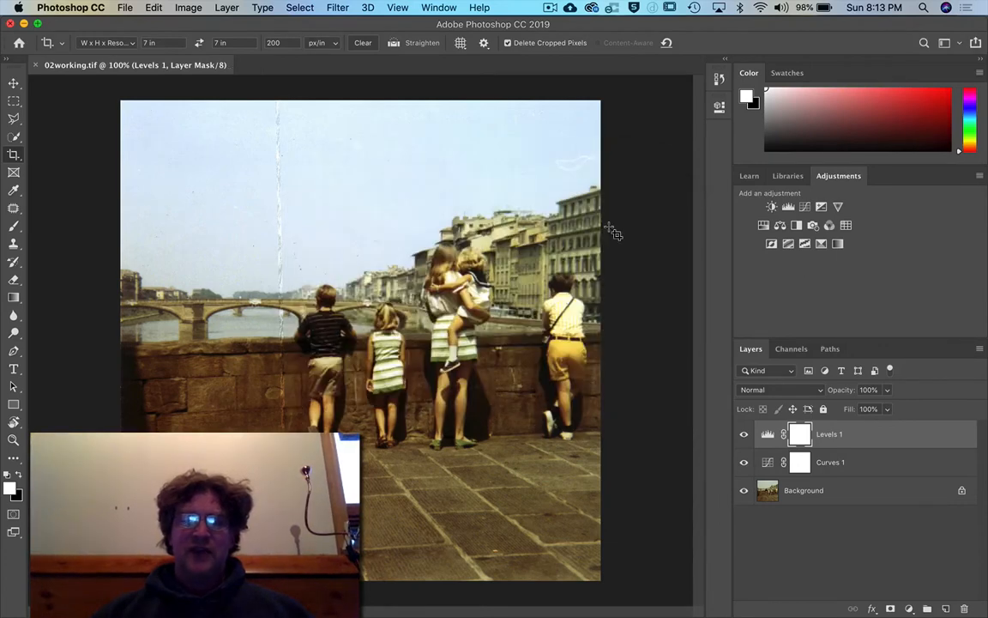
left_click(124, 7)
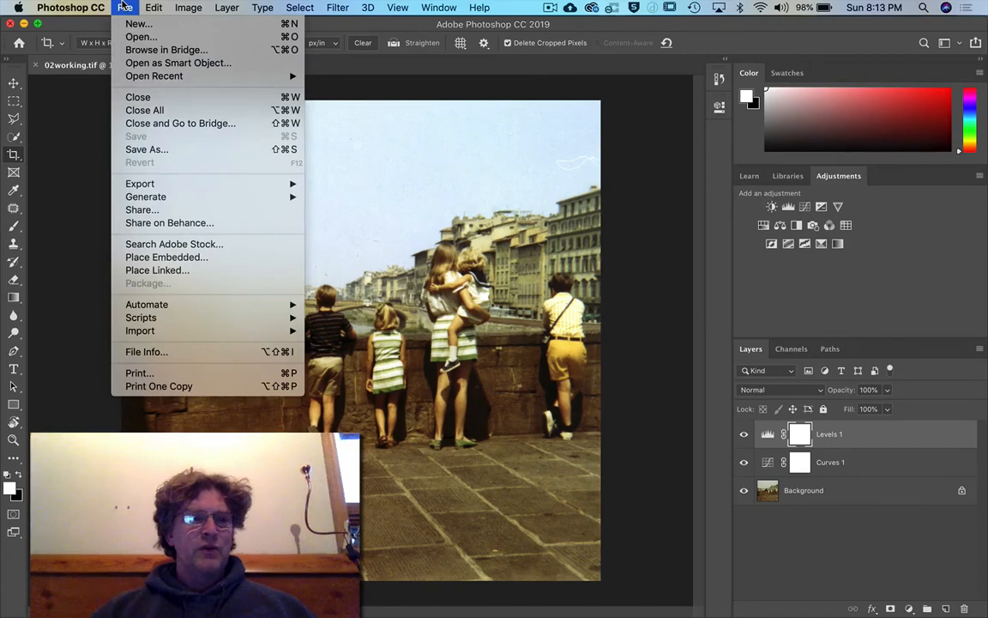
mouse_move(168, 175)
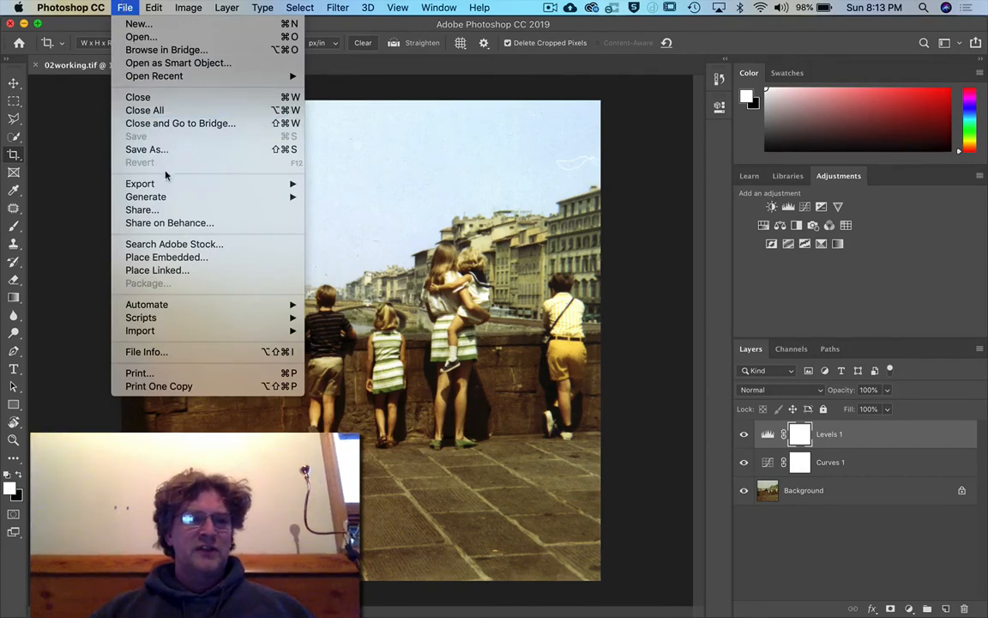
Save As a copy with Format changed from TIFF to JPEG.
left_click(147, 149)
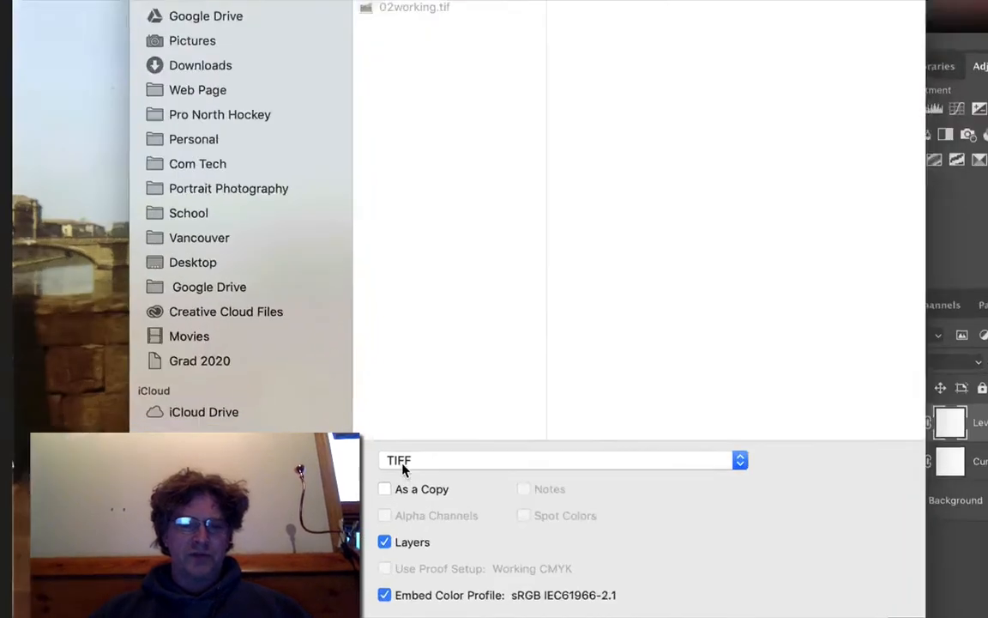
mouse_move(409, 460)
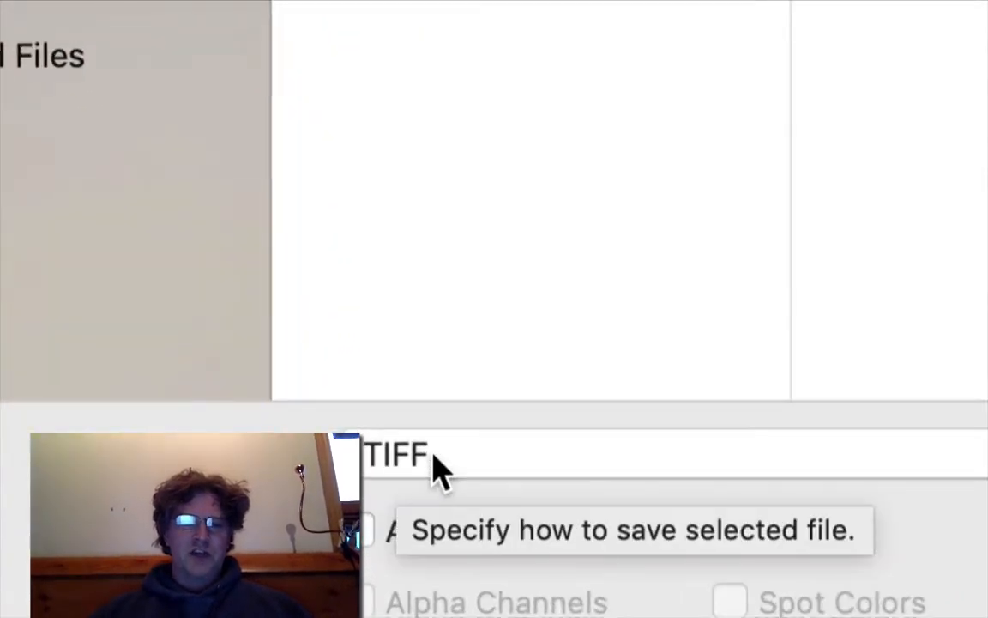
left_click(401, 460)
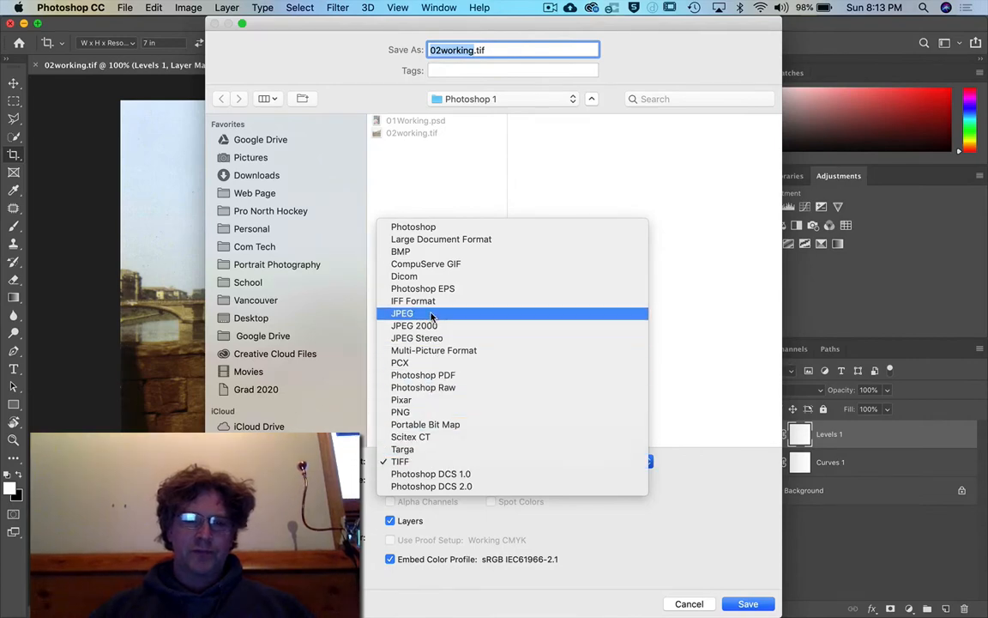
left_click(401, 312)
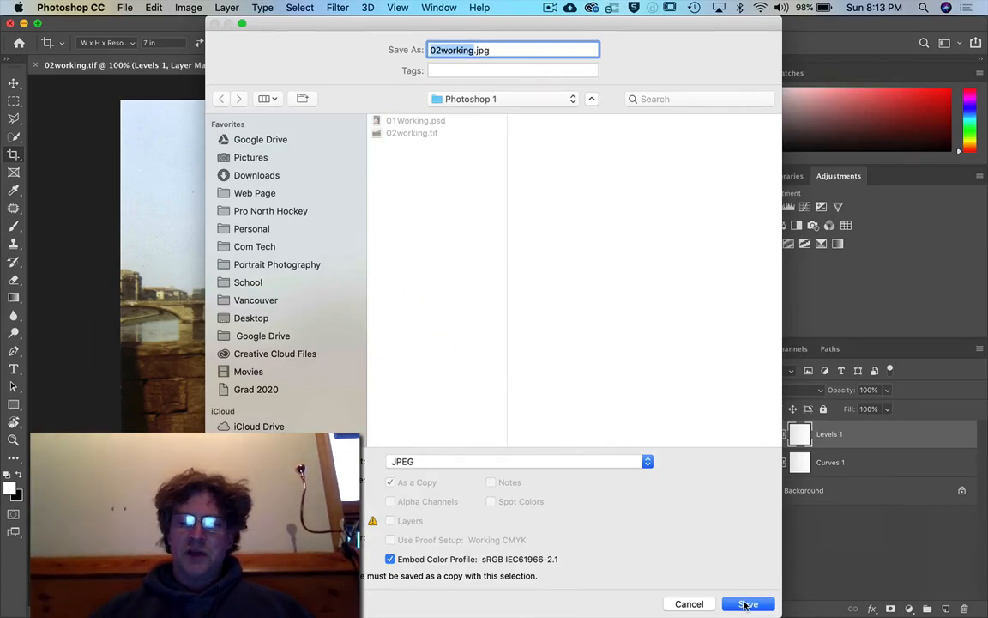
left_click(748, 604)
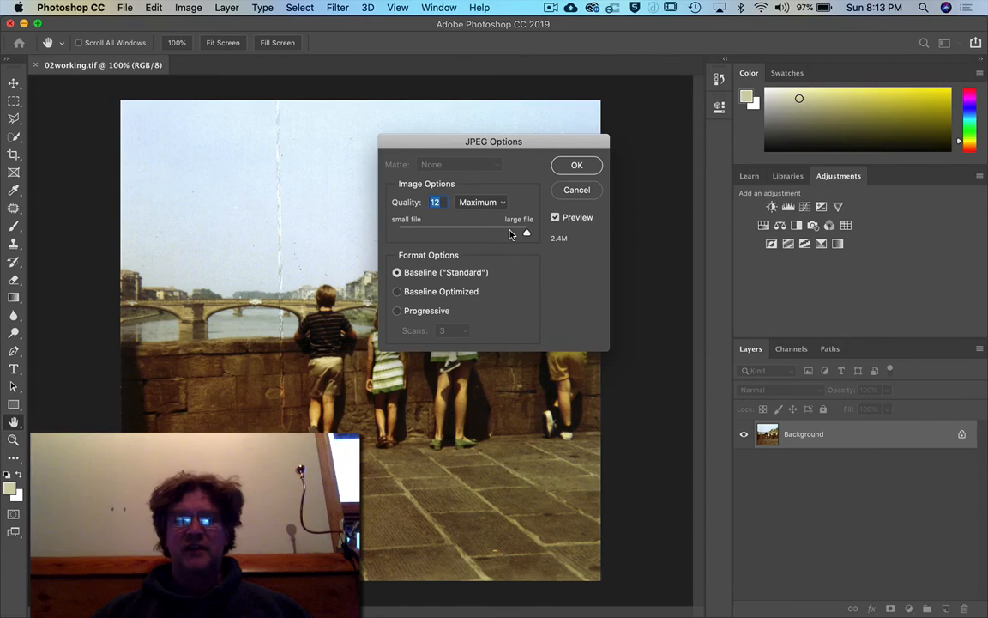
mouse_move(509, 233)
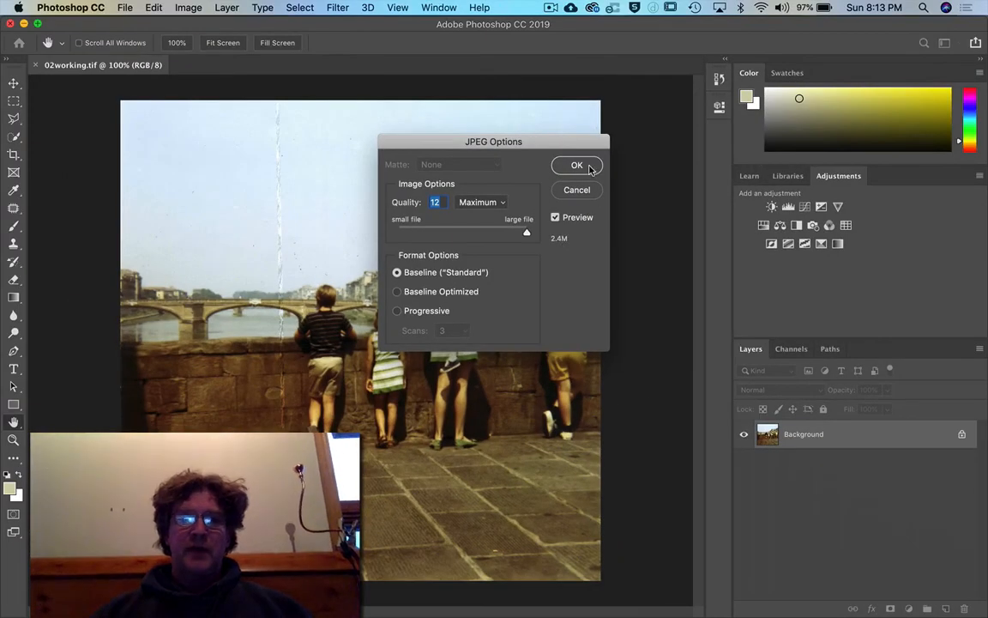
Write the JPEG at Quality 12 (Maximum), Baseline Standard.
left_click(577, 164)
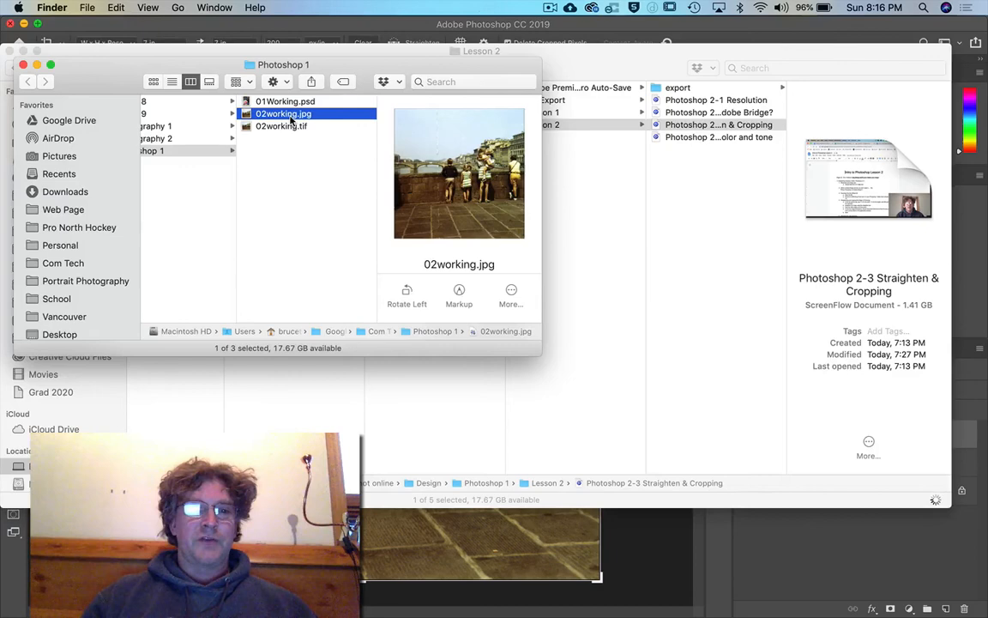
Open 02working.jpg from Finder with Adobe Photoshop CC 2019.
right_click(283, 113)
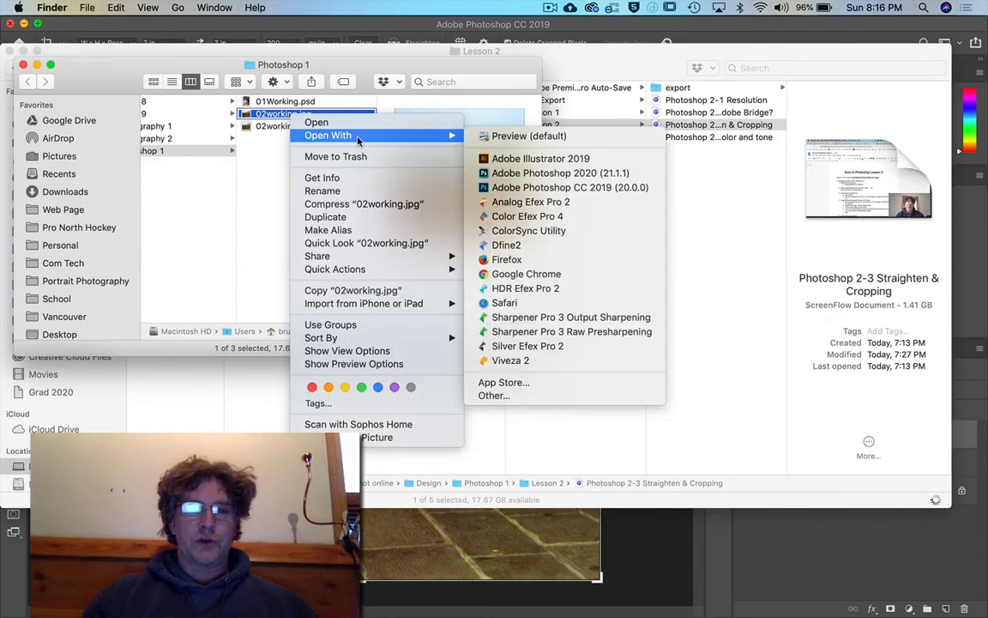
left_click(569, 187)
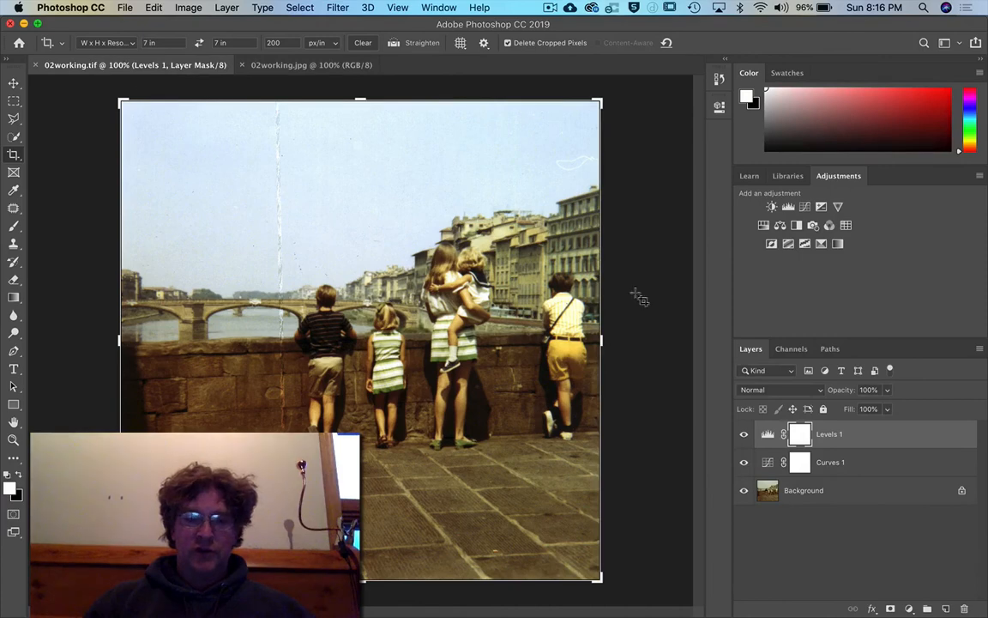
left_click(745, 432)
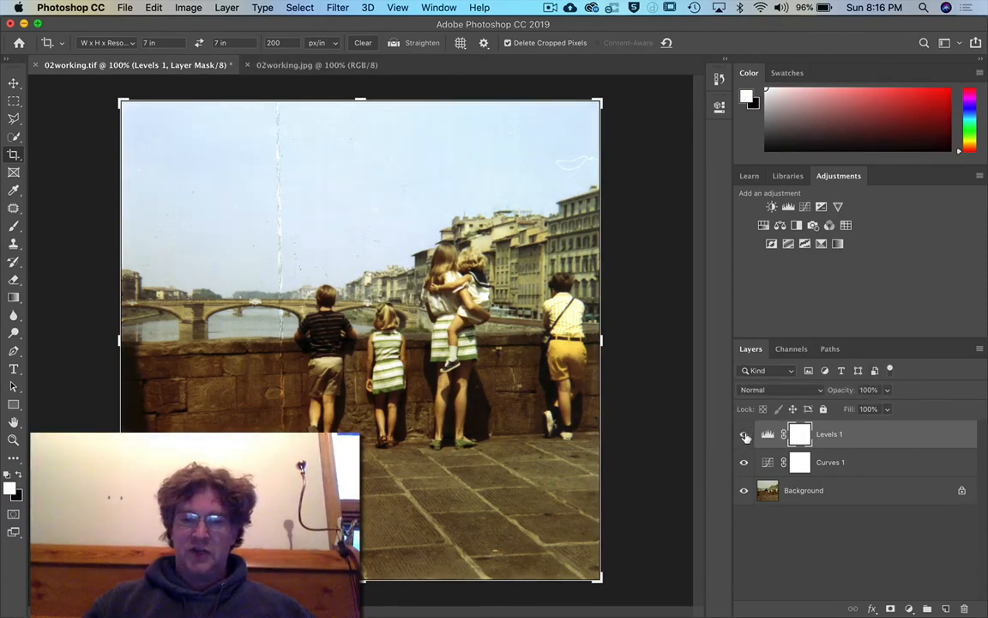